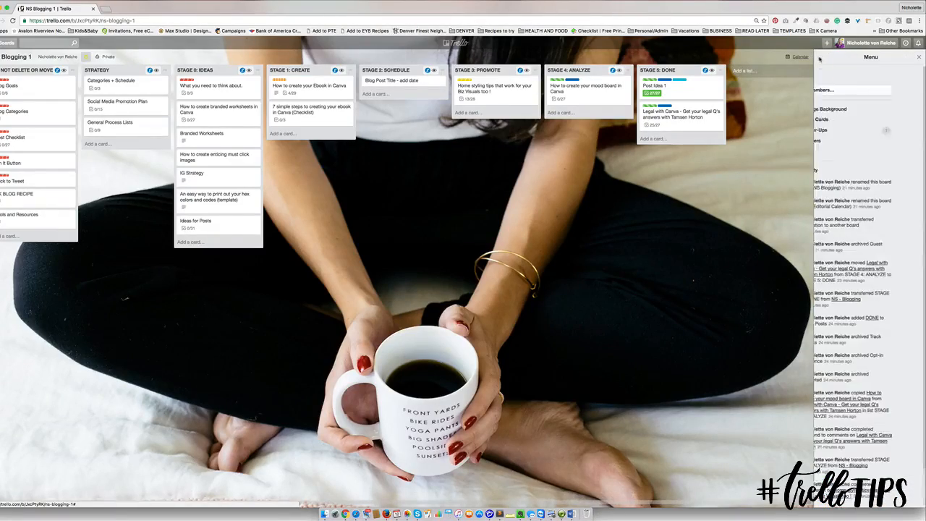
Step: Bring up the board's Change Background choices from the board menu
left_click(832, 108)
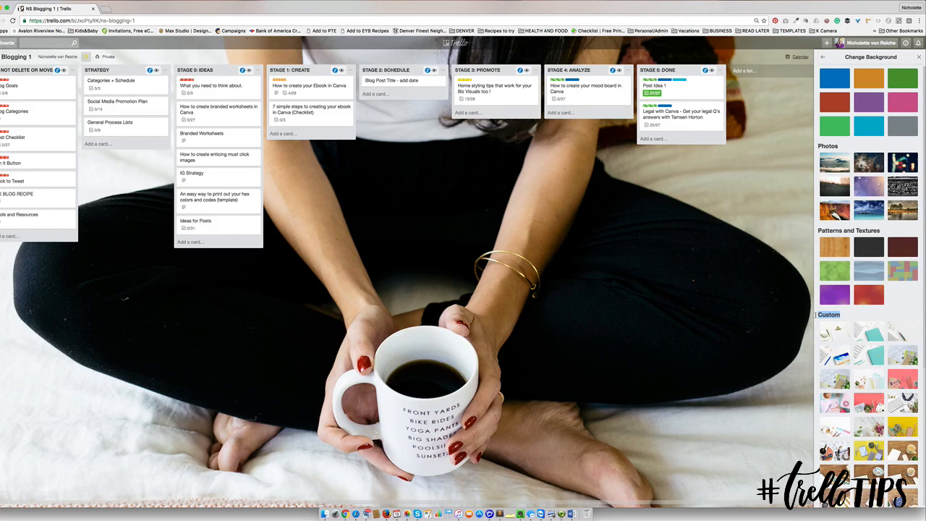
Step: Reach the Custom section and apply the paperclip desk photo as the board background
scroll("down", 3)
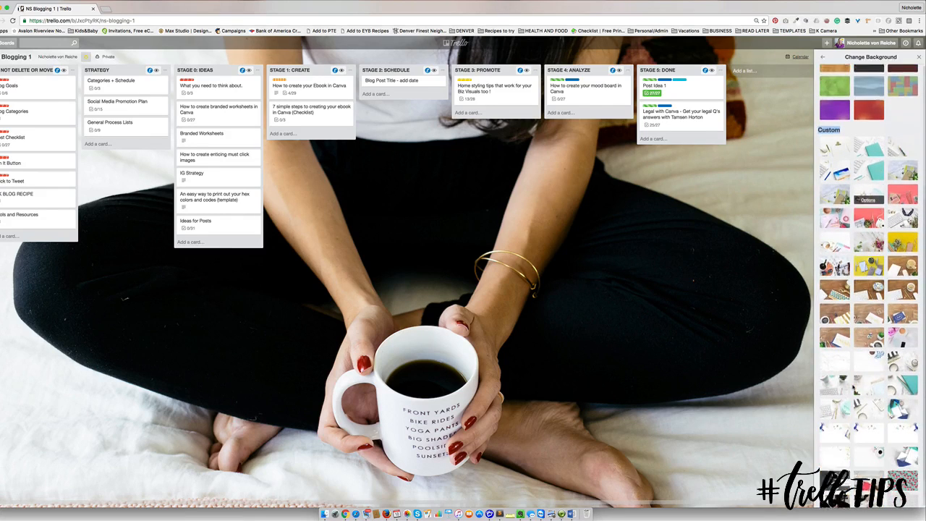
scroll("down", 3)
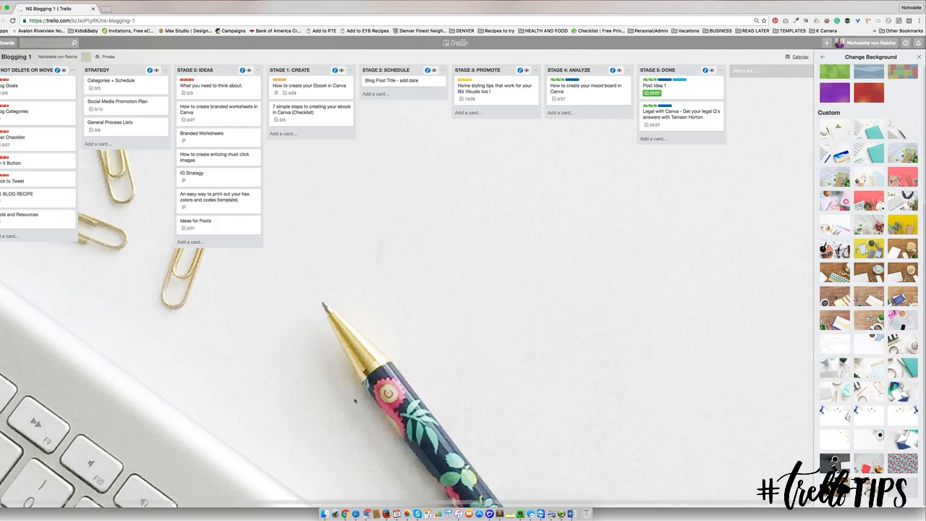
mouse_move(283, 351)
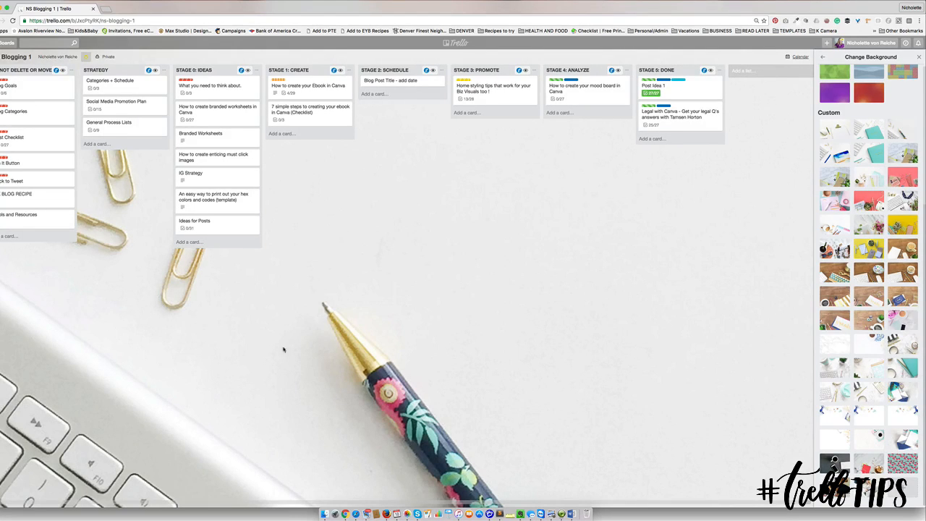
mouse_move(390, 349)
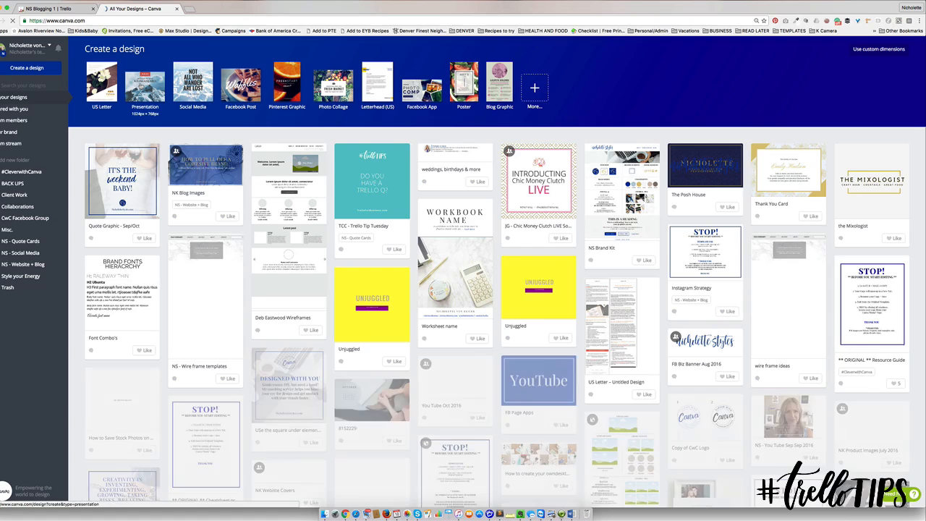
Step: Start a new blank Presentation design from the Canva home page
left_click(145, 82)
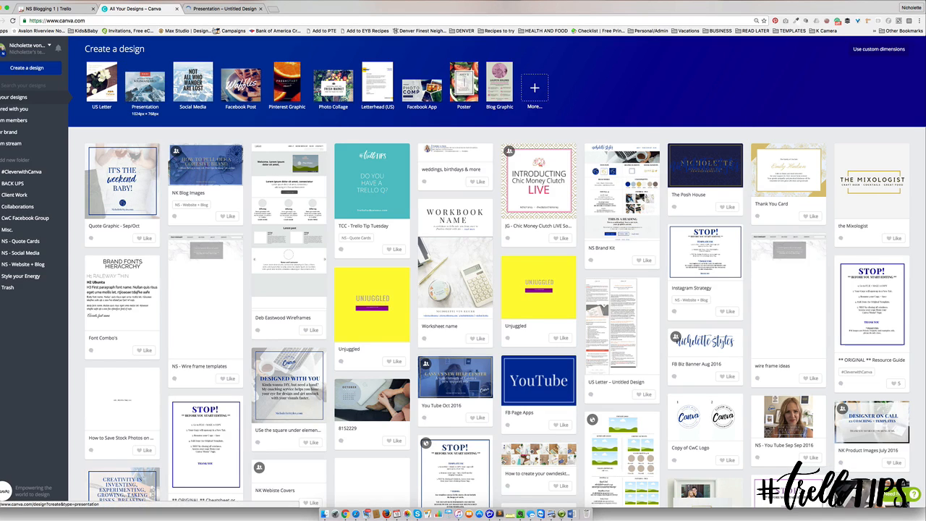
left_click(144, 83)
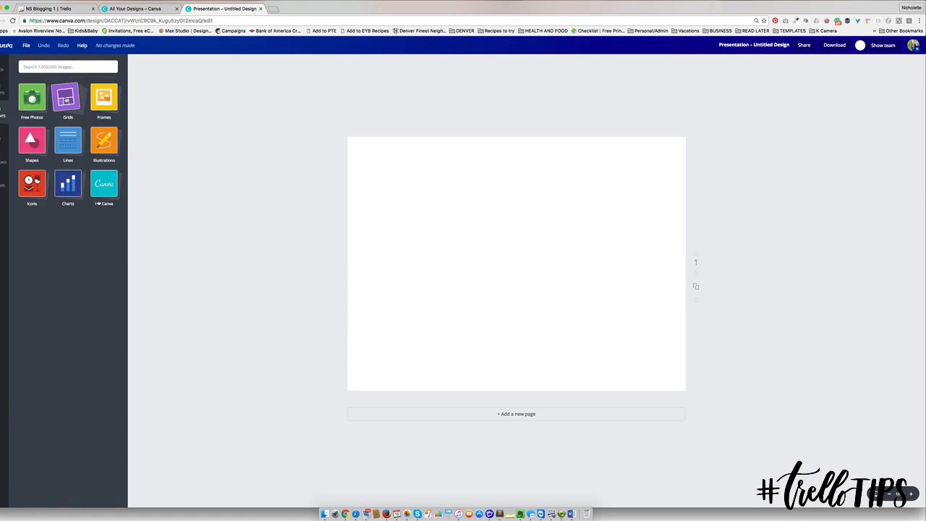
Step: Fill the page with the uploaded grey socks photo and download the design as an image
left_click(67, 101)
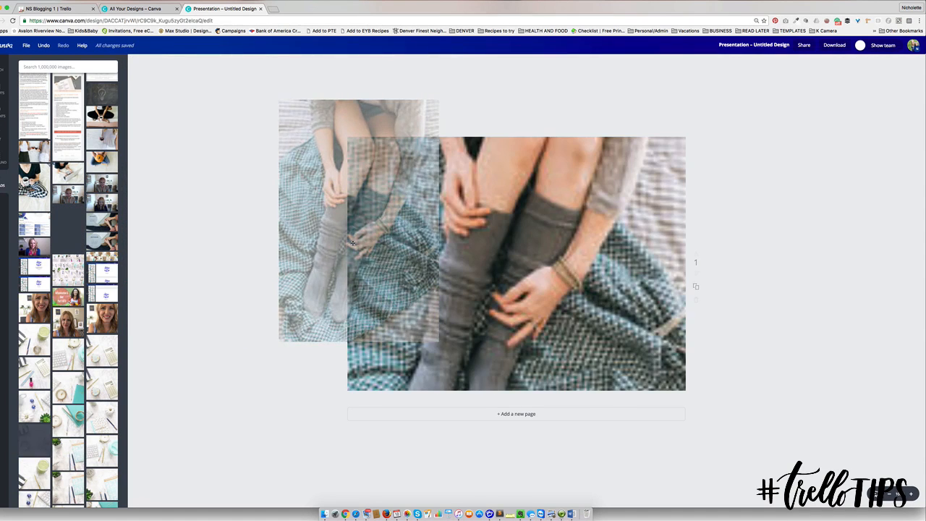
left_click(516, 260)
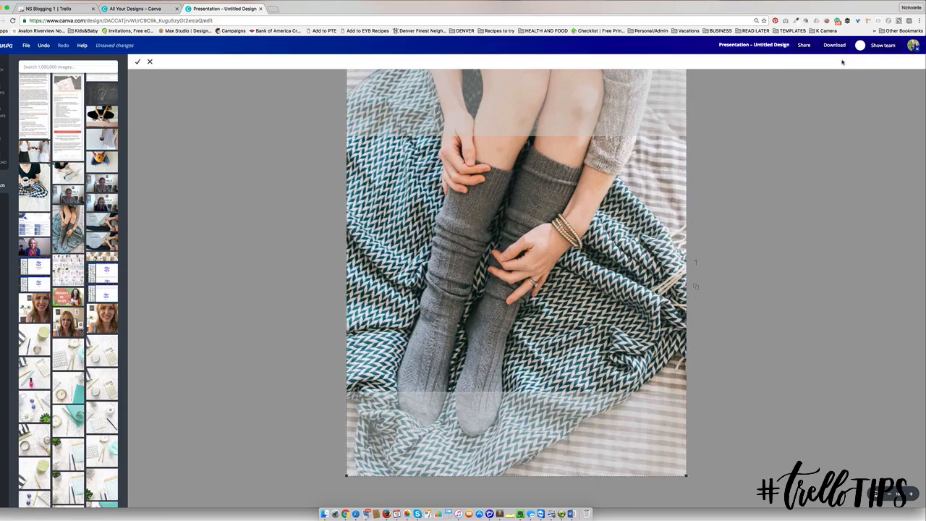
left_click(834, 44)
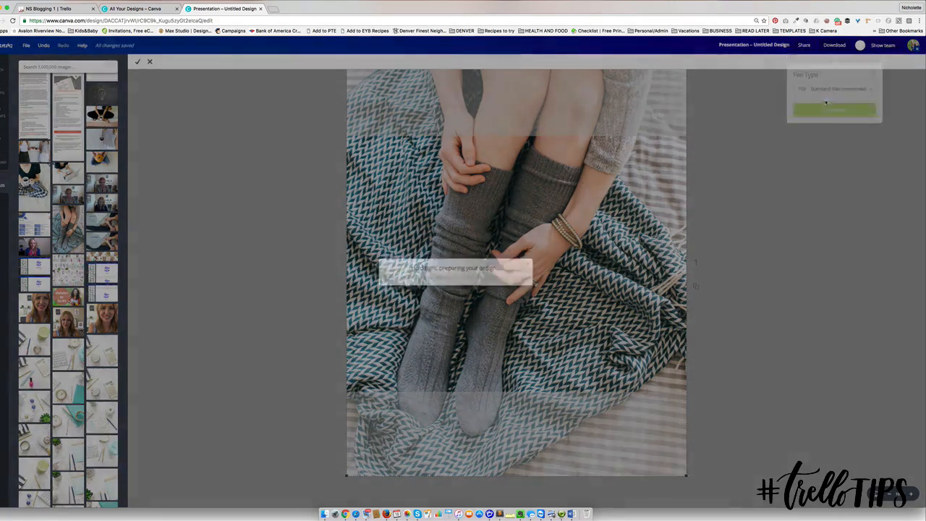
left_click(834, 110)
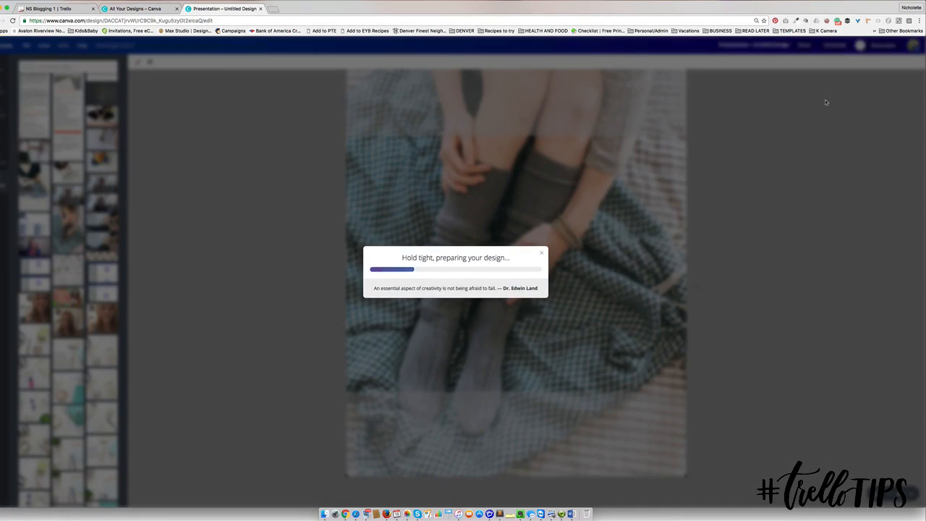
left_click(55, 8)
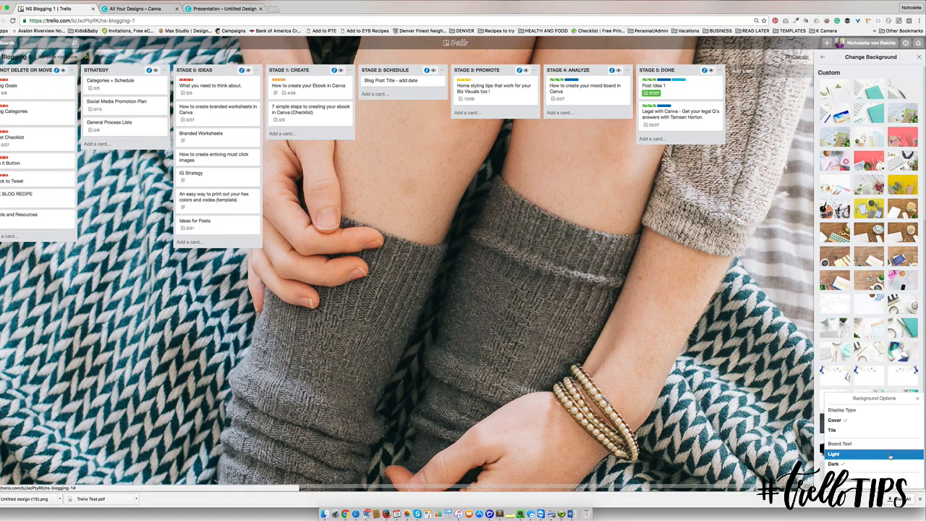
Step: Adjust the board text colour in Background Options, then apply the marble desk photo
left_click(834, 419)
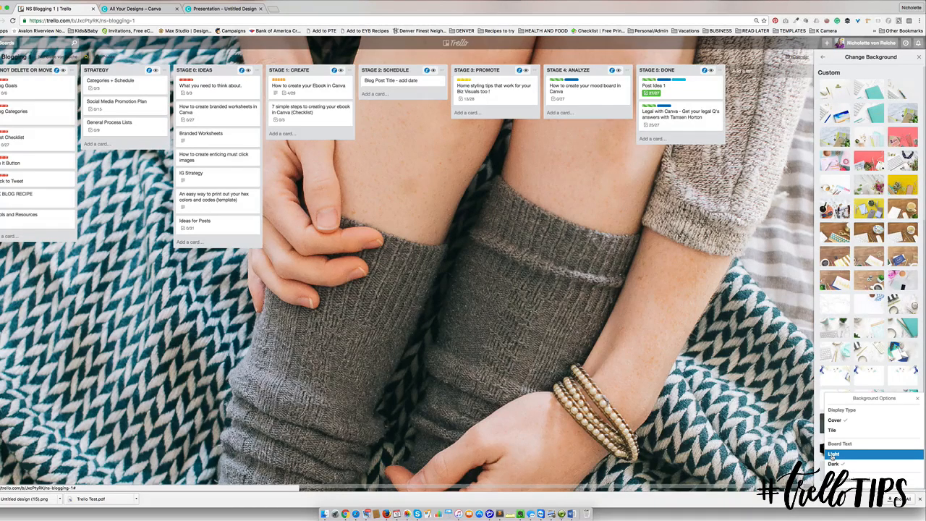
left_click(833, 455)
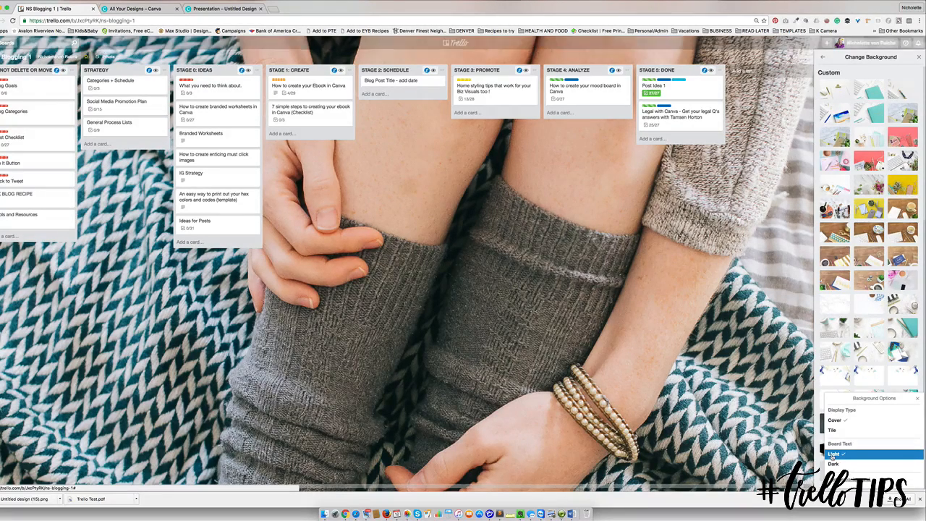
left_click(833, 463)
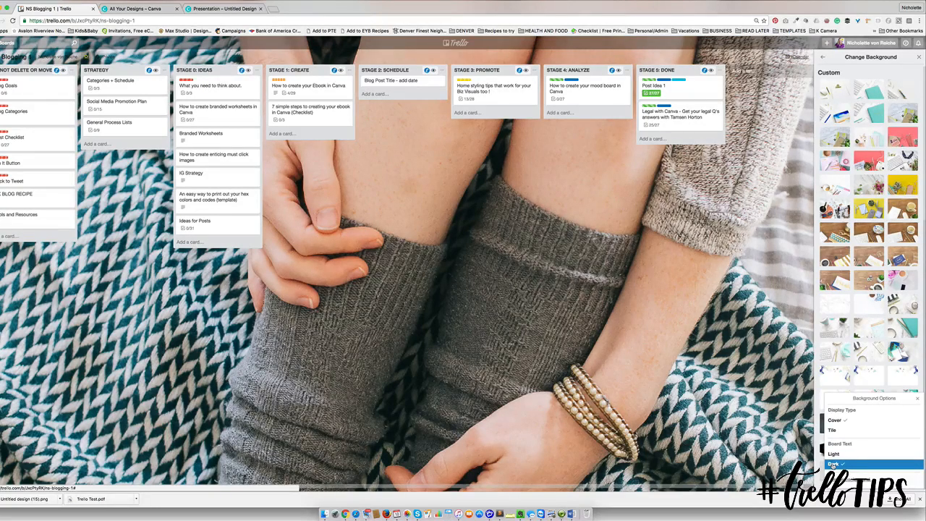
left_click(834, 463)
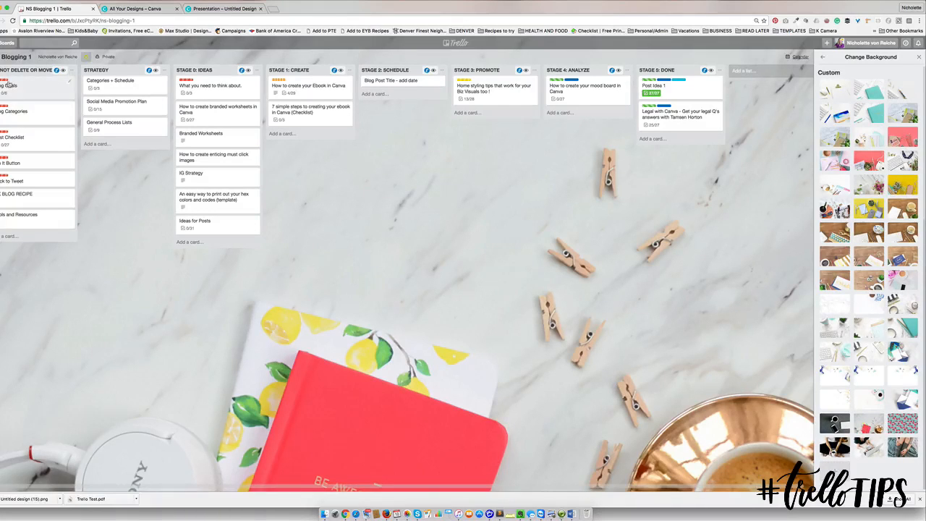
mouse_move(370, 202)
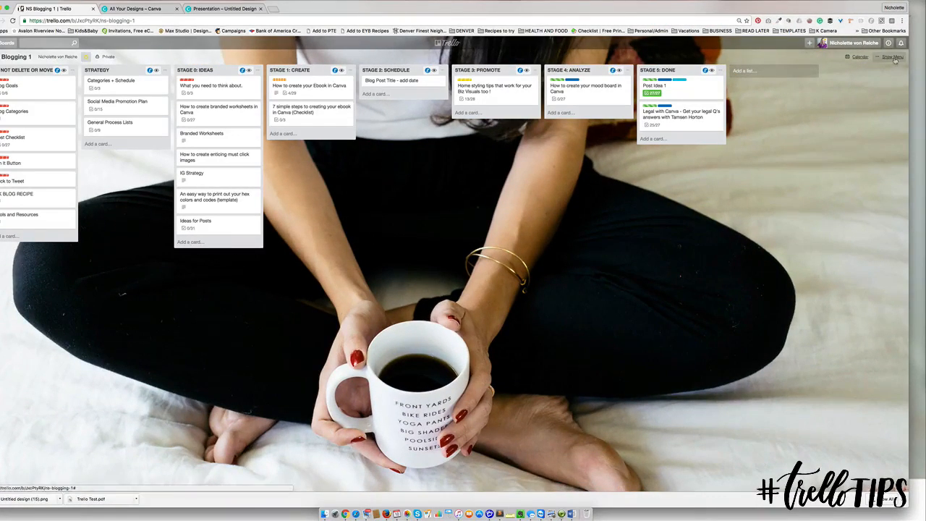
Step: Try the mug photo, Coffee lettering and teal glasses pattern as backgrounds, then view a thumbnail's Background Options
left_click(894, 58)
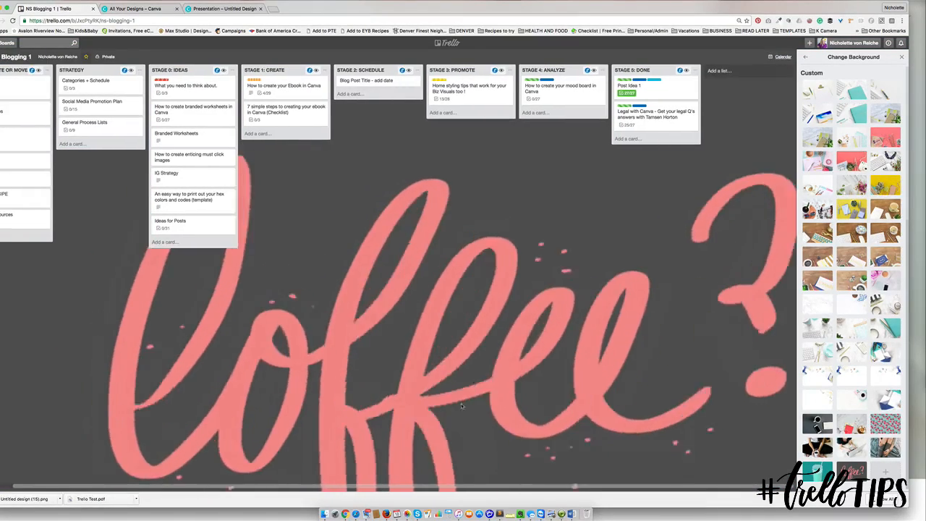
scroll("left", 3)
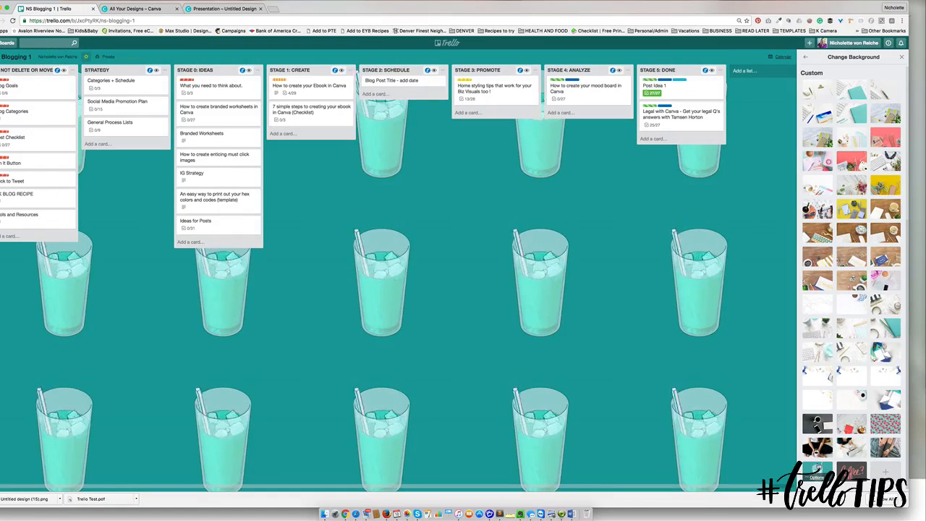
left_click(816, 186)
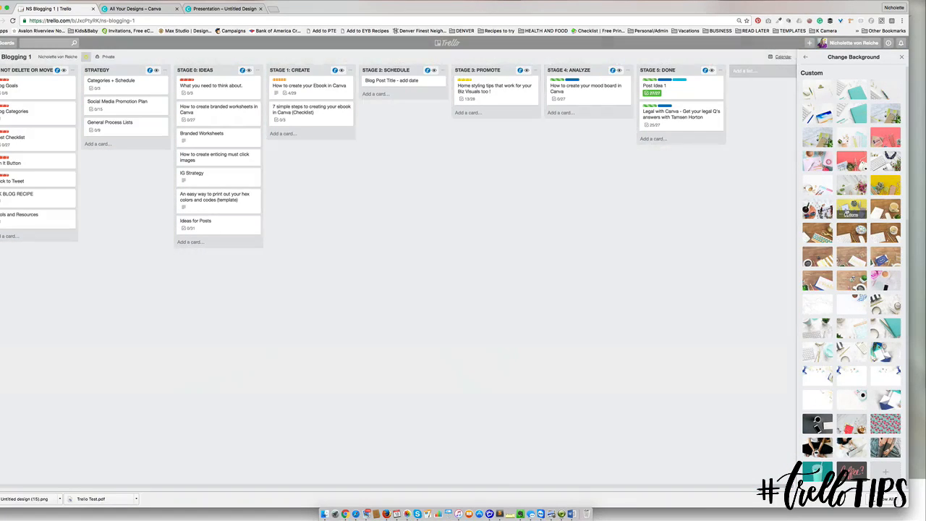
left_click(851, 143)
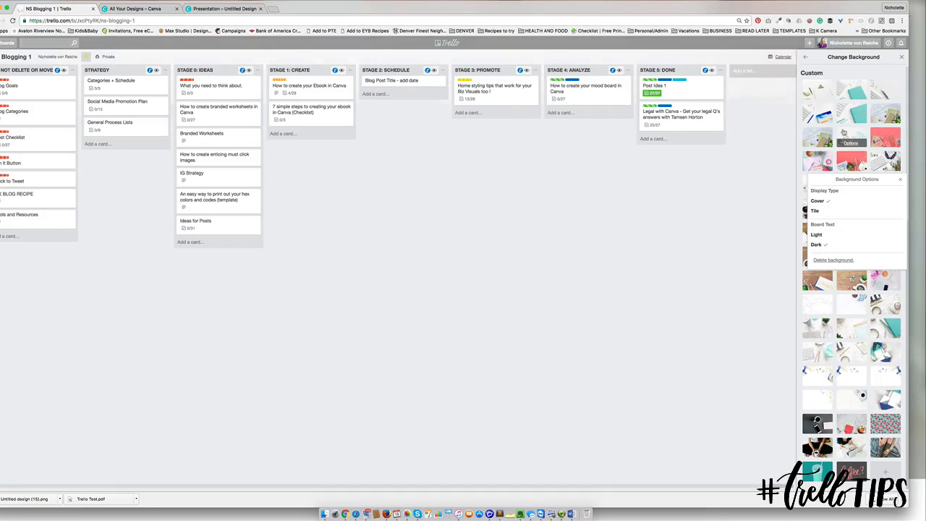
left_click(816, 137)
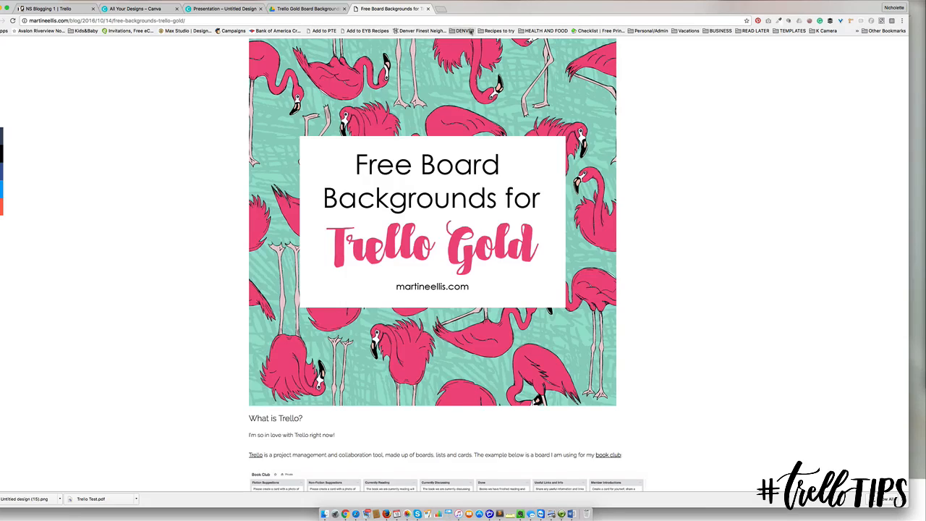
Step: Follow the blog's Free Trello Backgrounds link to the shared Google Drive folder
scroll("down", 3)
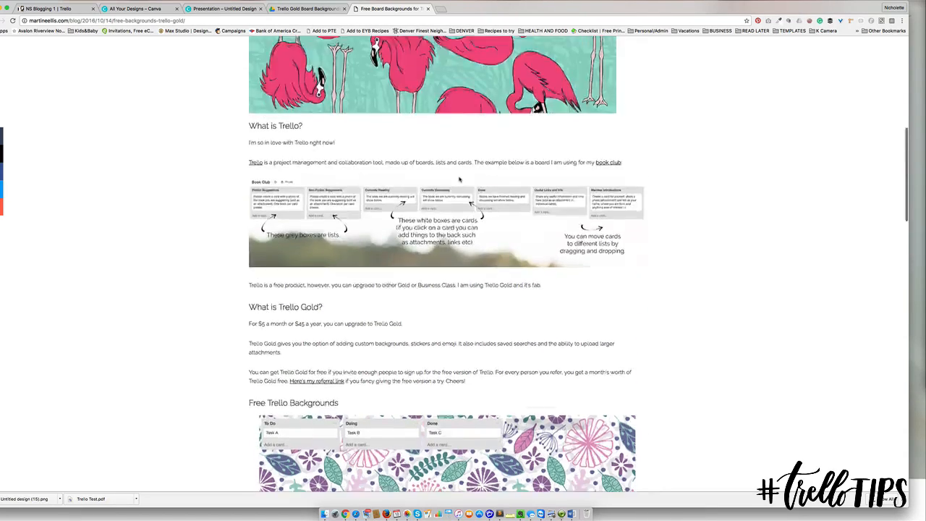
left_click(304, 8)
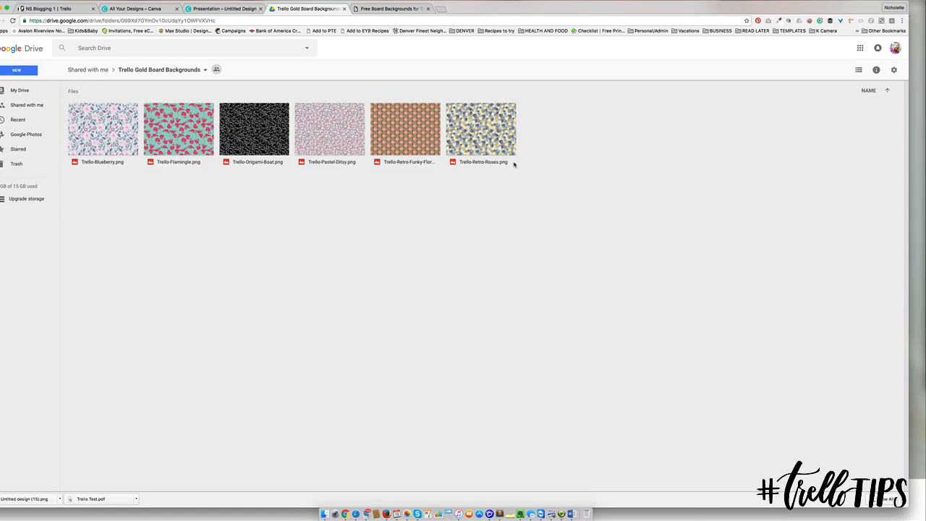
Step: Switch through the browser tabs from Google Drive back to the Trello board
left_click(133, 8)
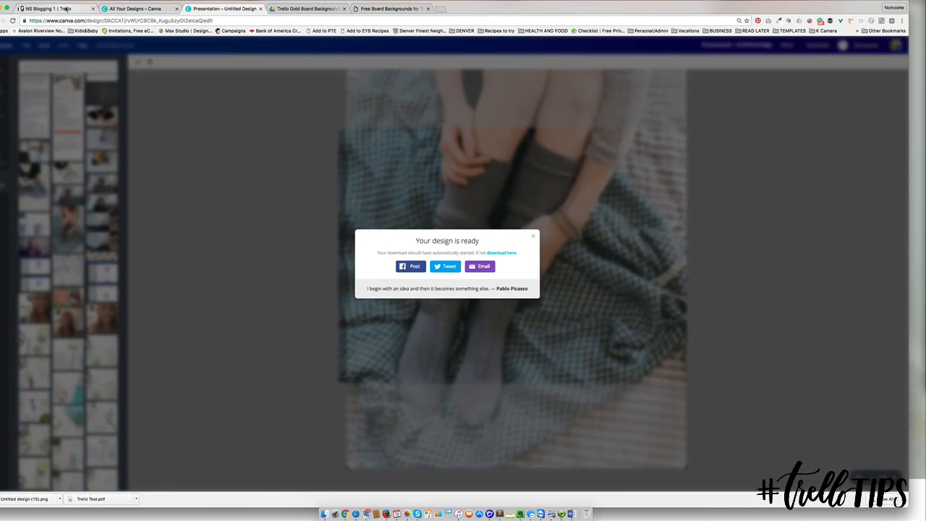
left_click(391, 9)
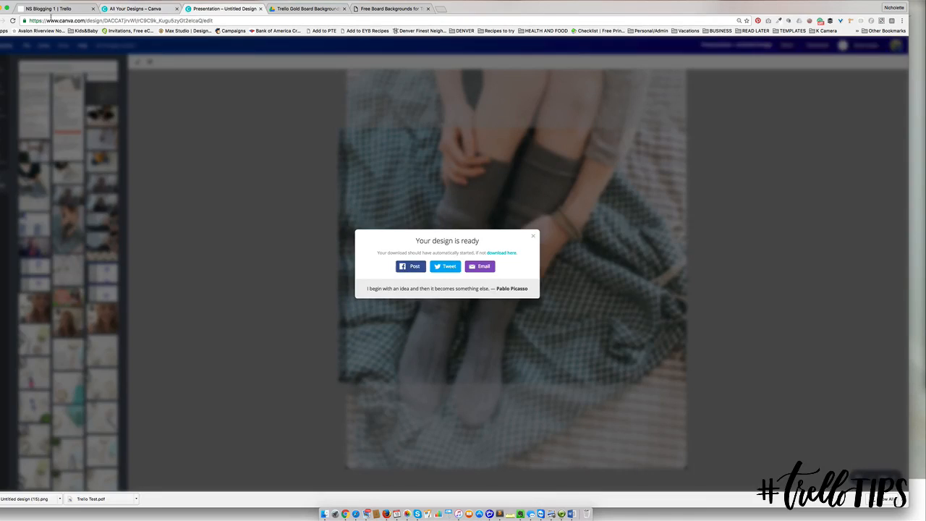
left_click(51, 8)
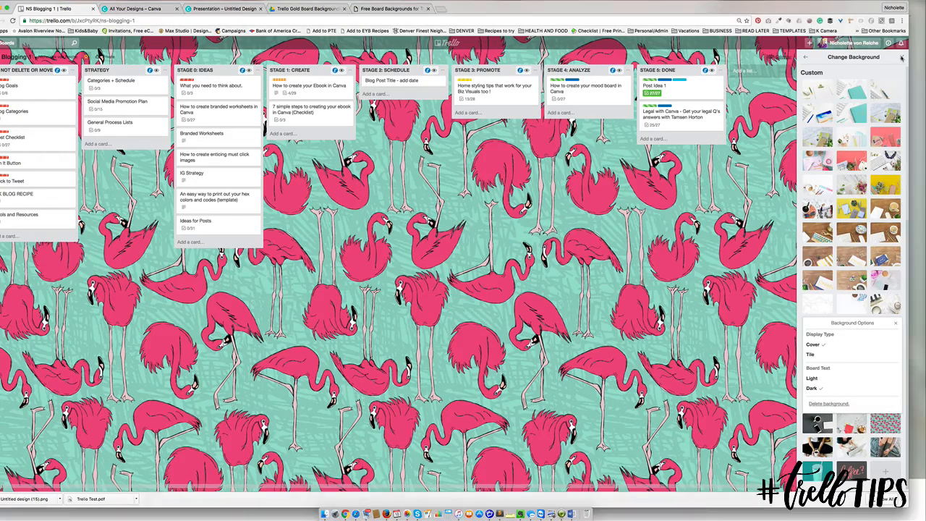
Step: Apply the pink flamingo pattern as a custom background and close Background Options
left_click(903, 58)
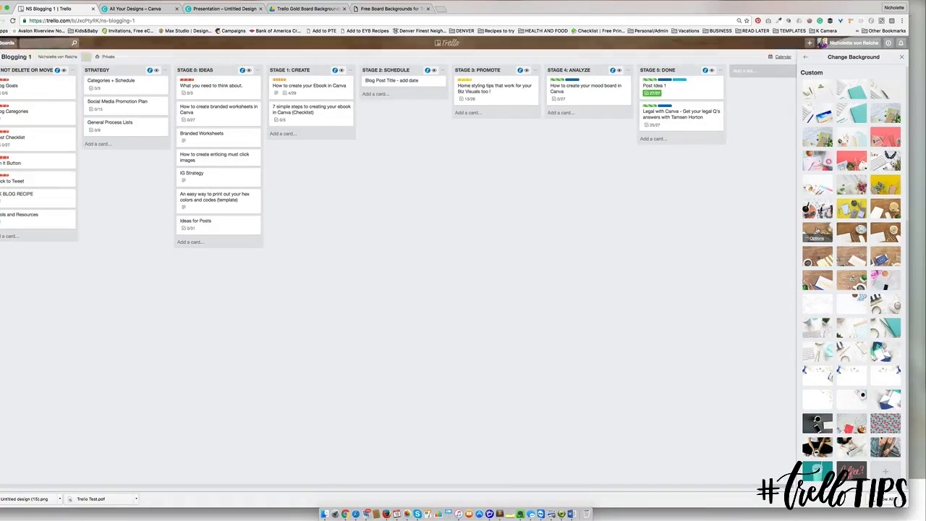
left_click(851, 281)
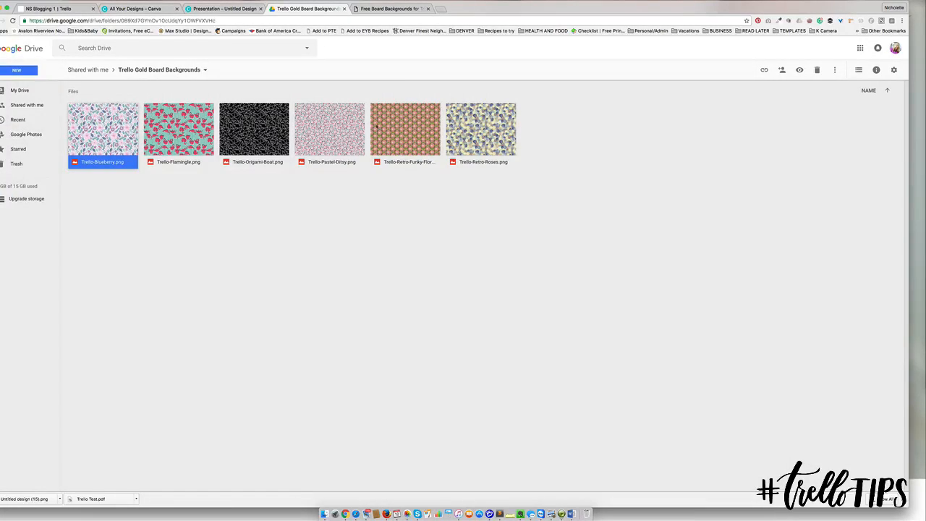
Step: Return from the Drive folder to the Free Board Backgrounds for Trello Gold article tab
left_click(391, 9)
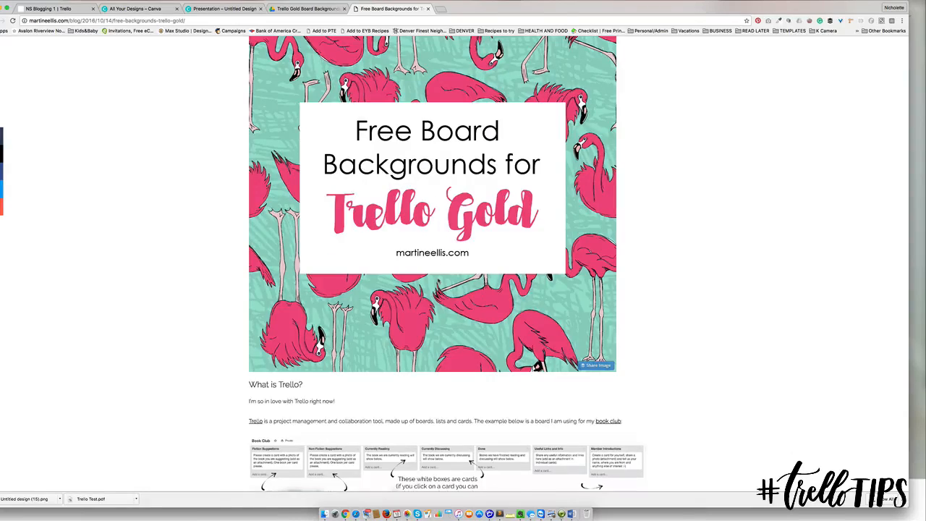